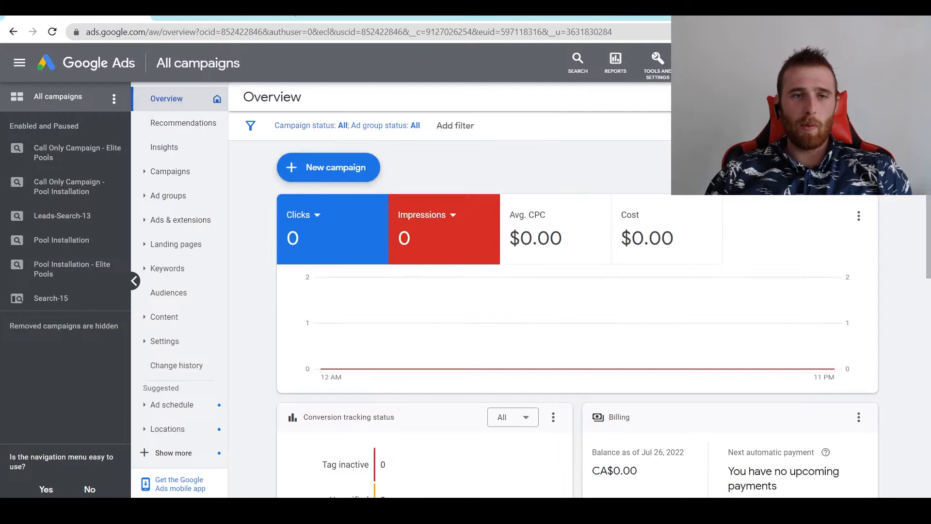
mouse_move(183, 123)
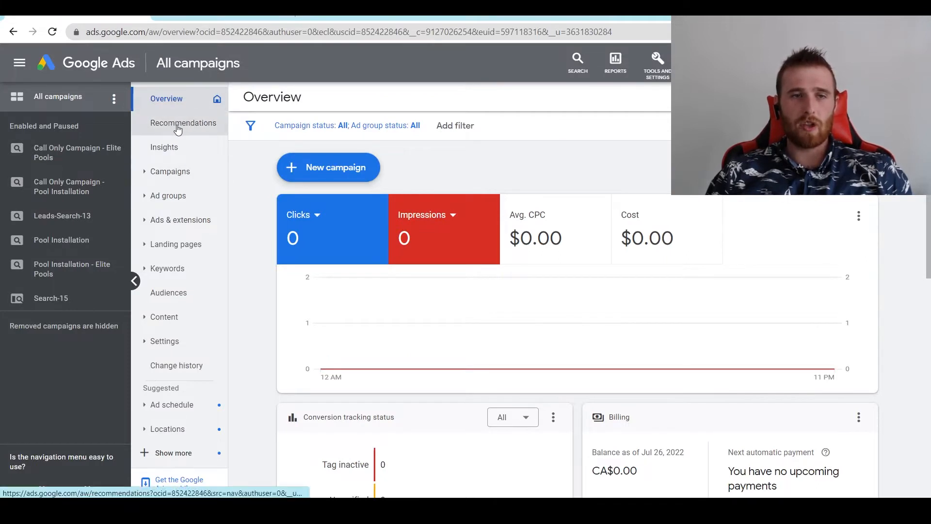
Step: Open the Recommendations page from the left navigation menu
left_click(183, 123)
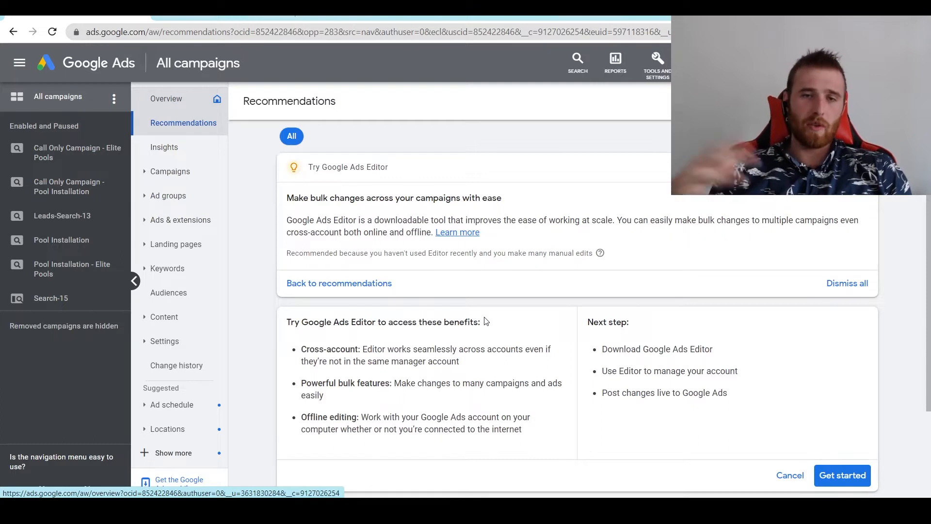
mouse_move(612, 315)
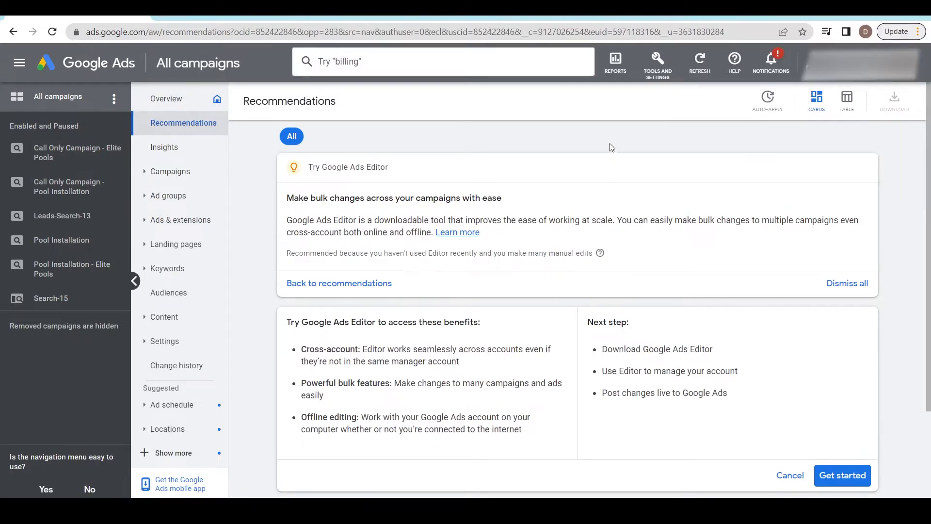
mouse_move(742, 126)
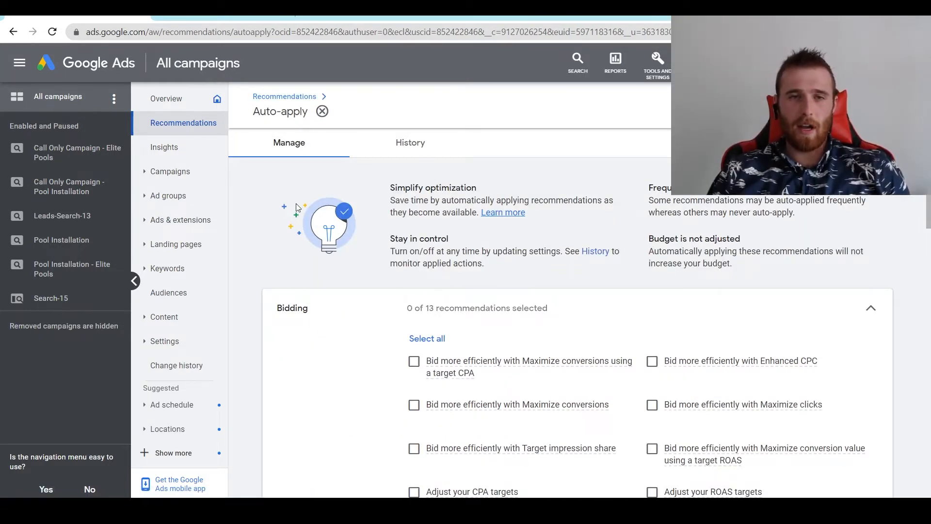
Step: Scroll through the Bidding, Keywords & targeting and Ads & extensions lists, all unselected
scroll("down", 3)
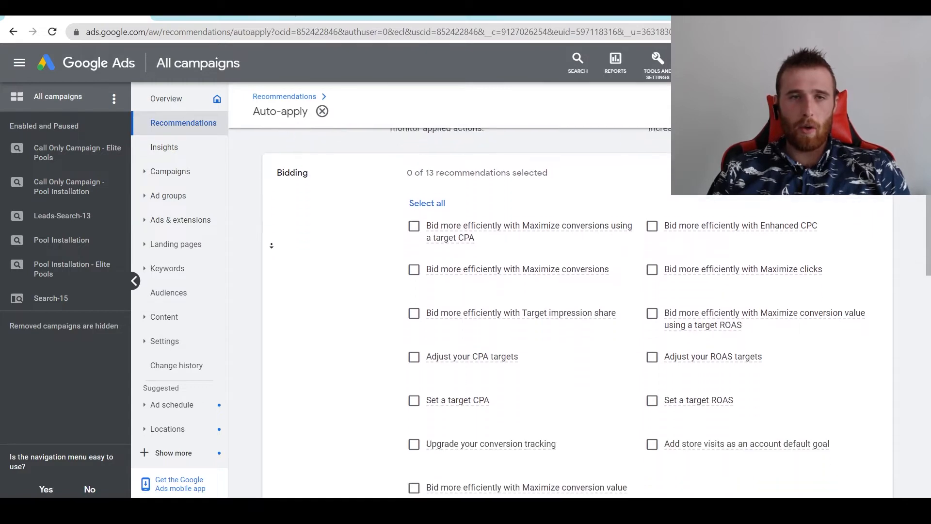
scroll("down", 3)
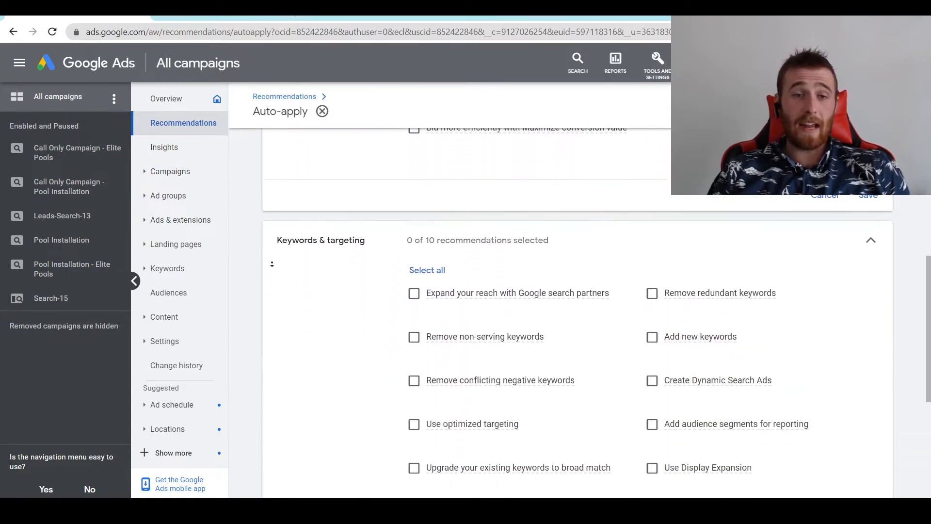
scroll("up", 3)
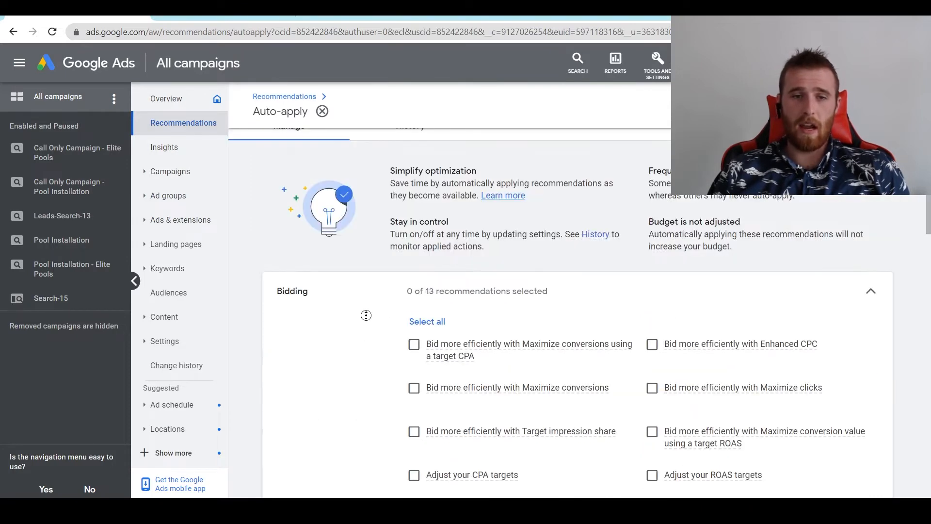
scroll("down", 3)
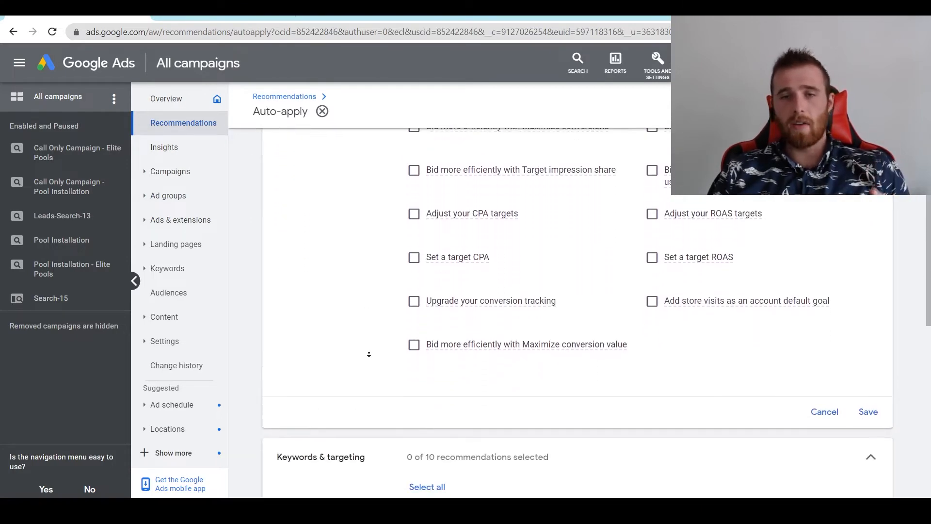
scroll("down", 3)
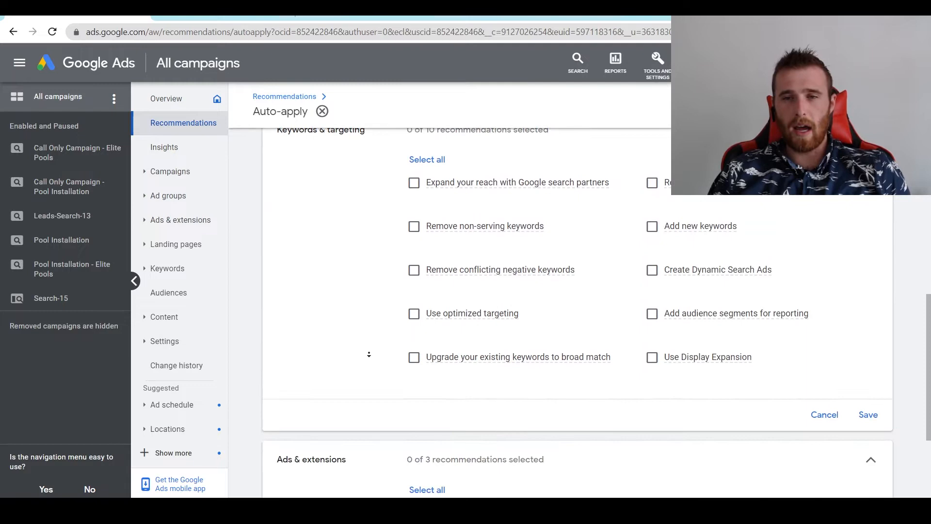
scroll("down", 3)
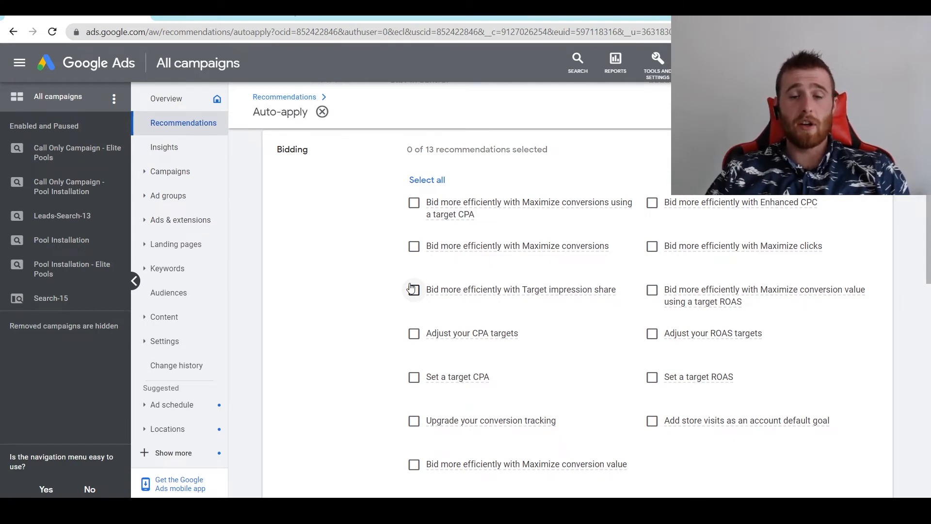
Step: Select and save all bidding recommendation types, then clear them back to 0 of 13
left_click(413, 245)
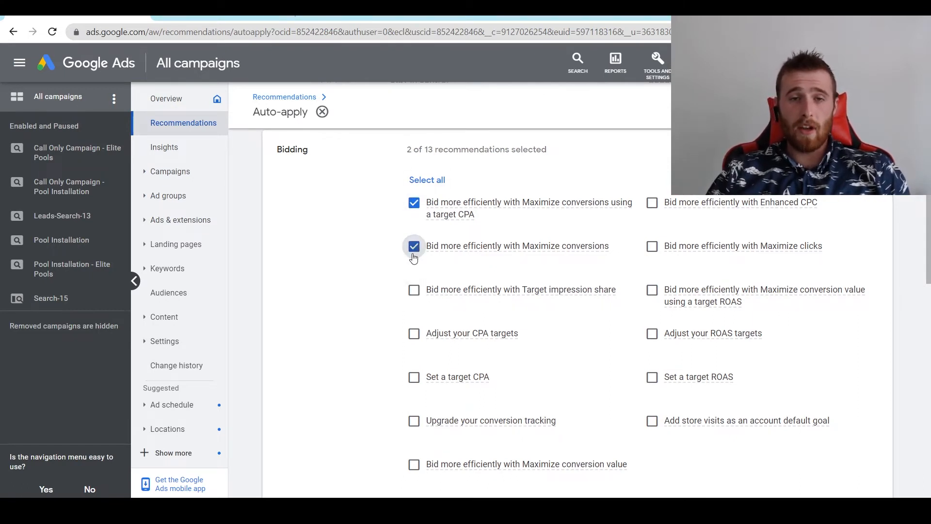
left_click(426, 180)
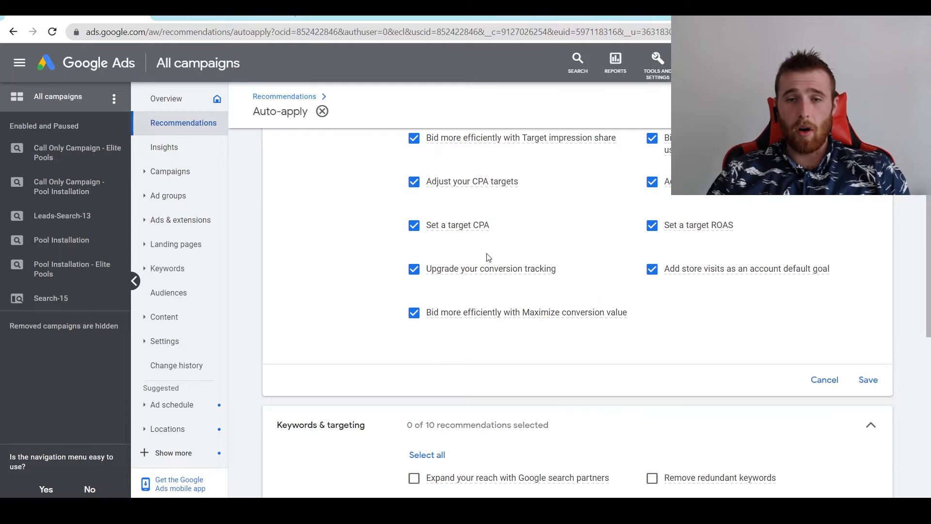
left_click(414, 269)
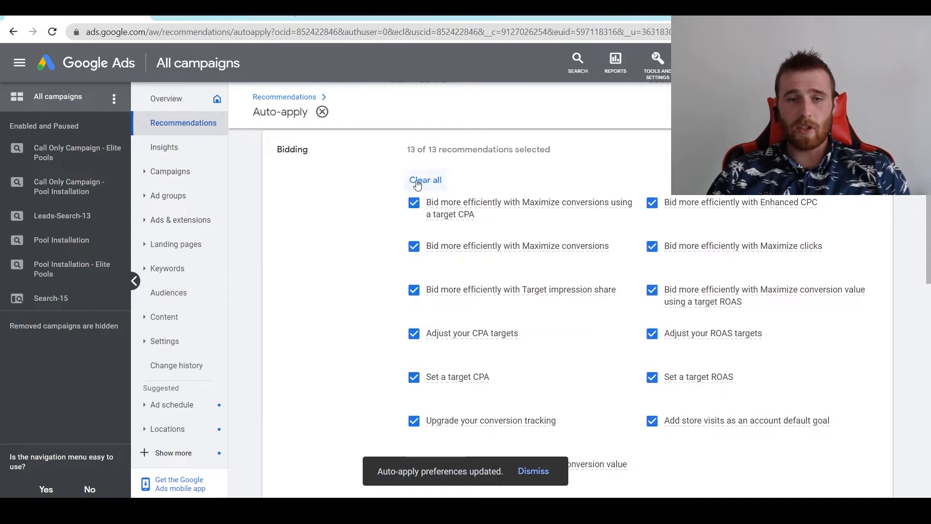
left_click(426, 180)
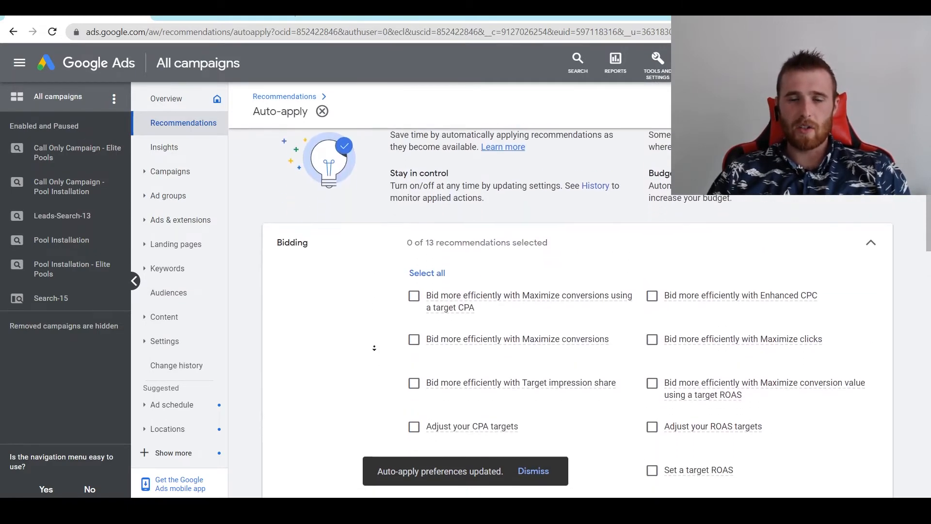
scroll("down", 3)
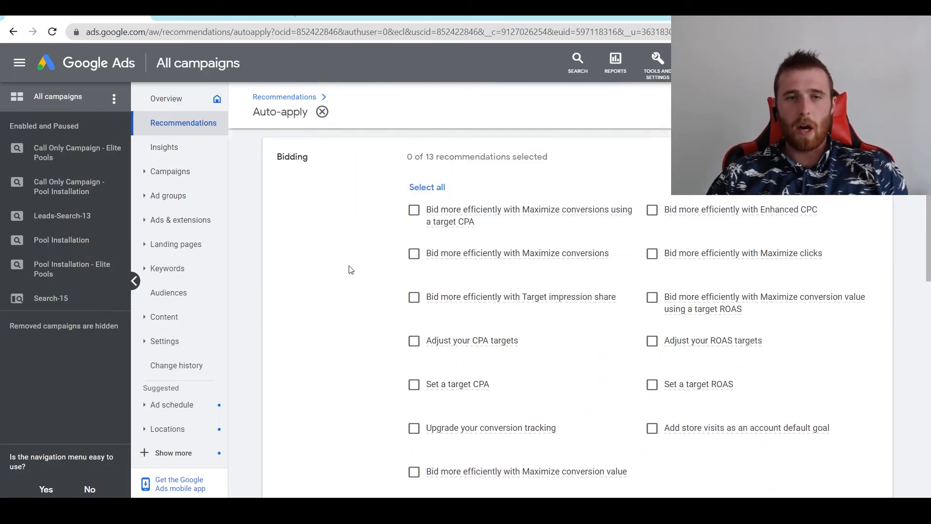
scroll("down", 3)
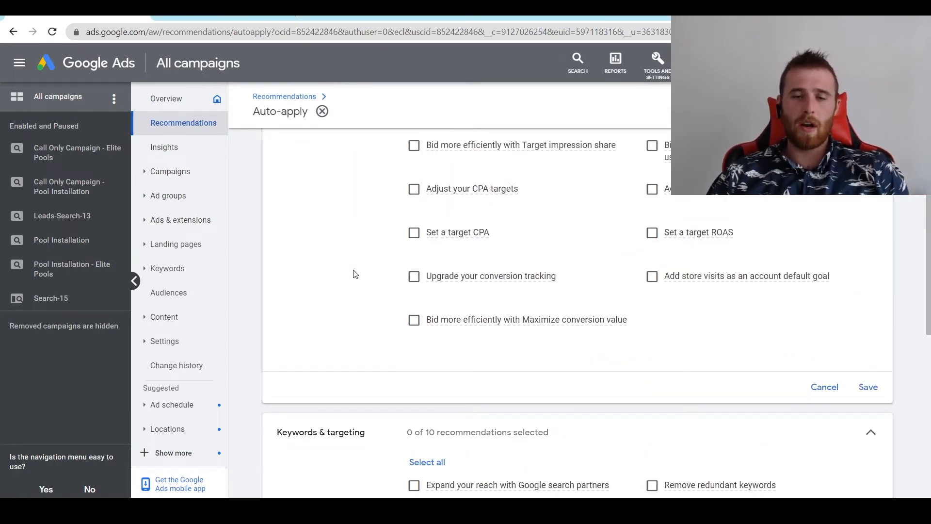
scroll("down", 3)
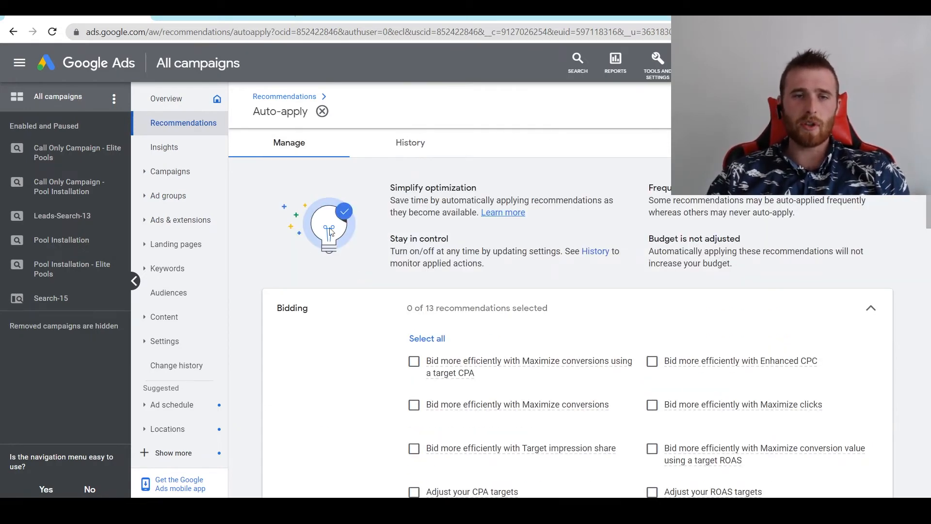
Step: Open the History tab listing bidding recommendation types as Off
left_click(410, 143)
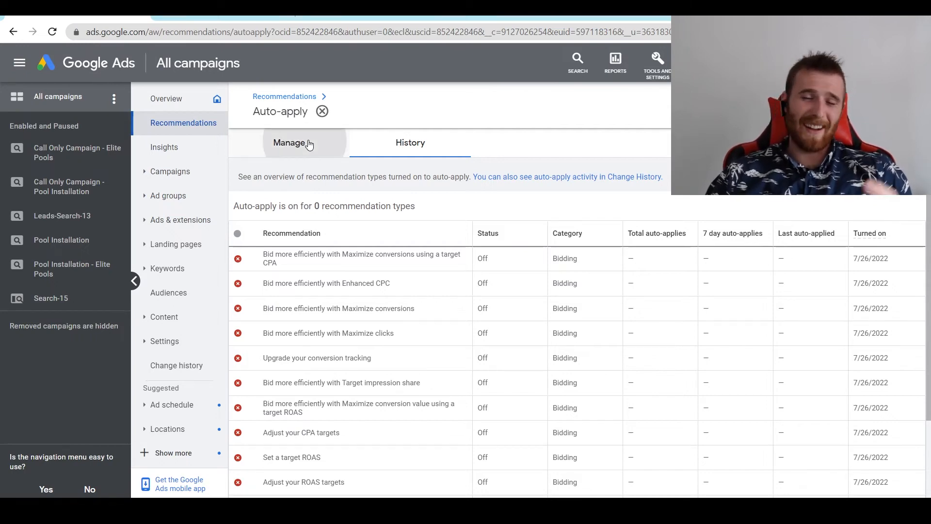
Step: Return to the Manage tab and check every recommendation category shows 0 selected
left_click(291, 143)
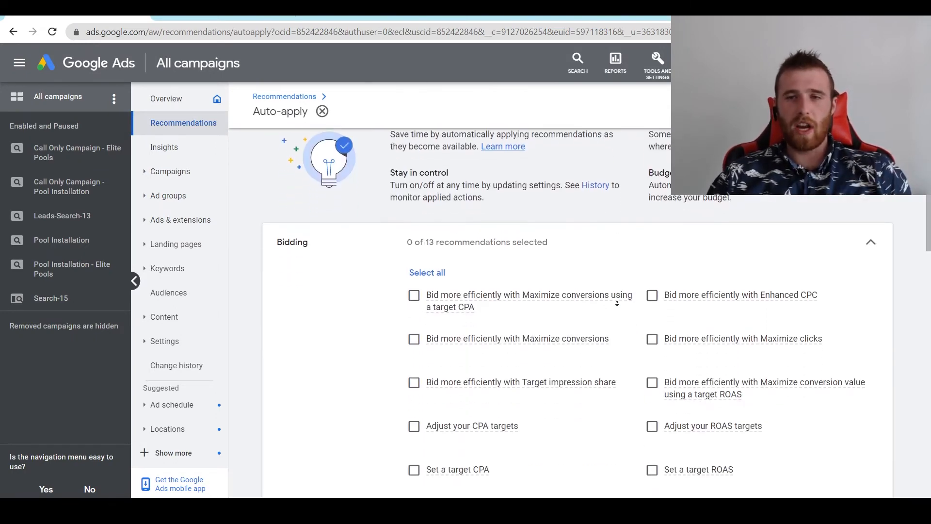
scroll("down", 3)
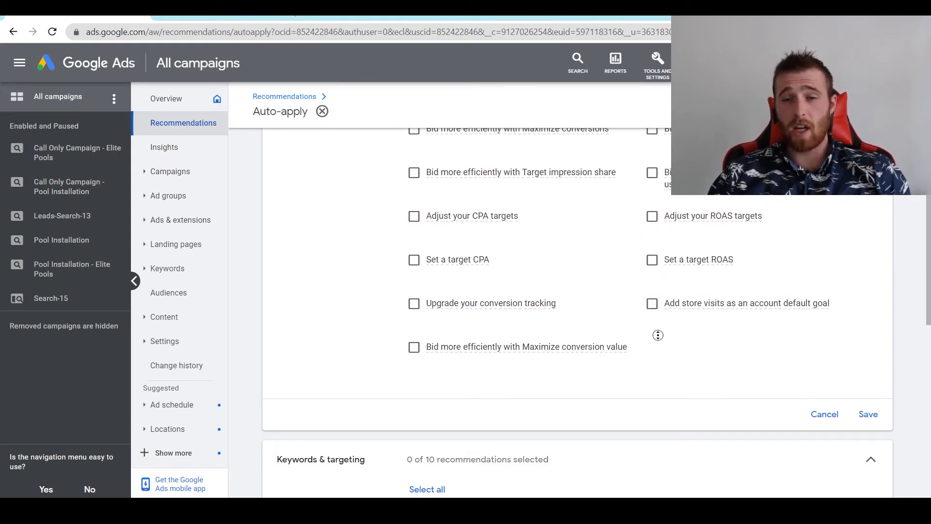
scroll("down", 3)
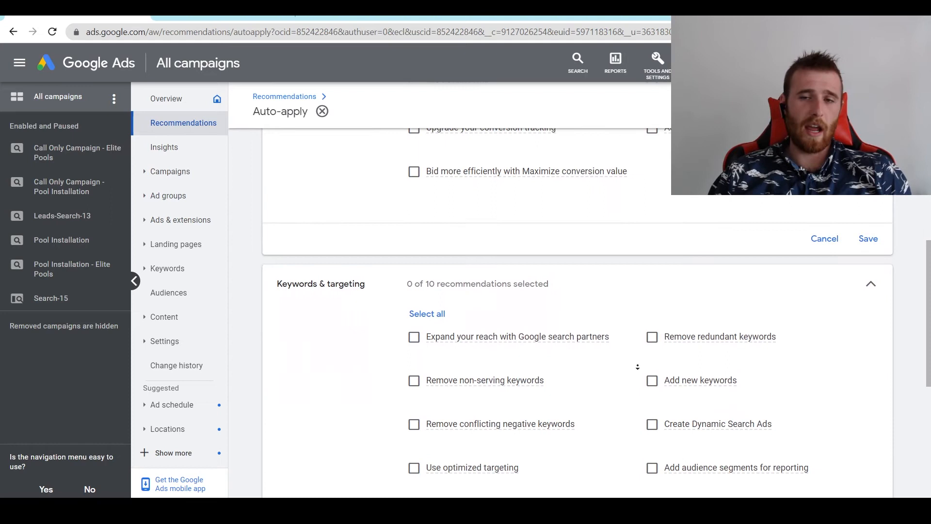
scroll("down", 3)
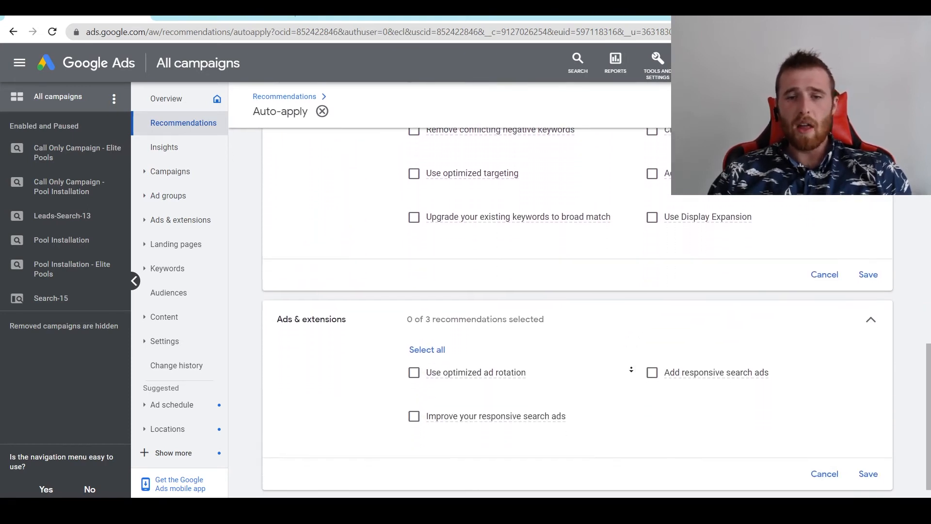
scroll("down", 3)
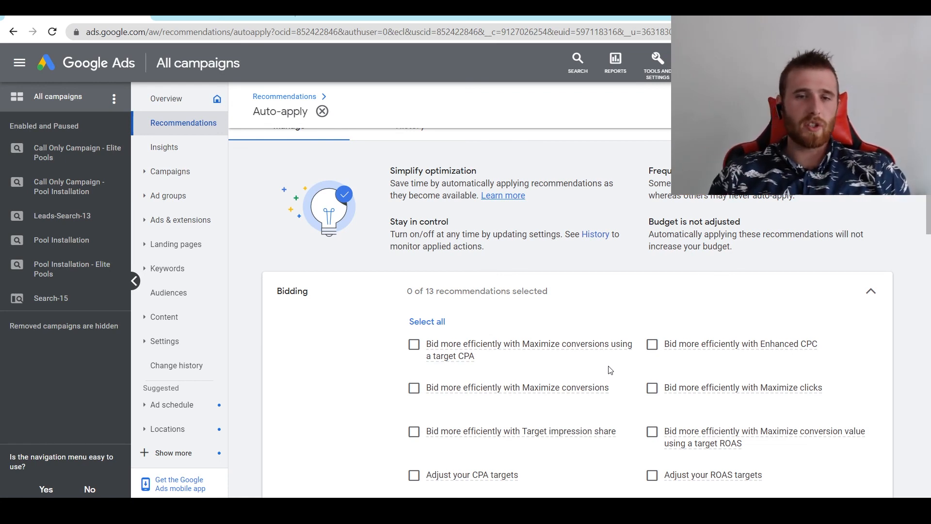
mouse_move(648, 354)
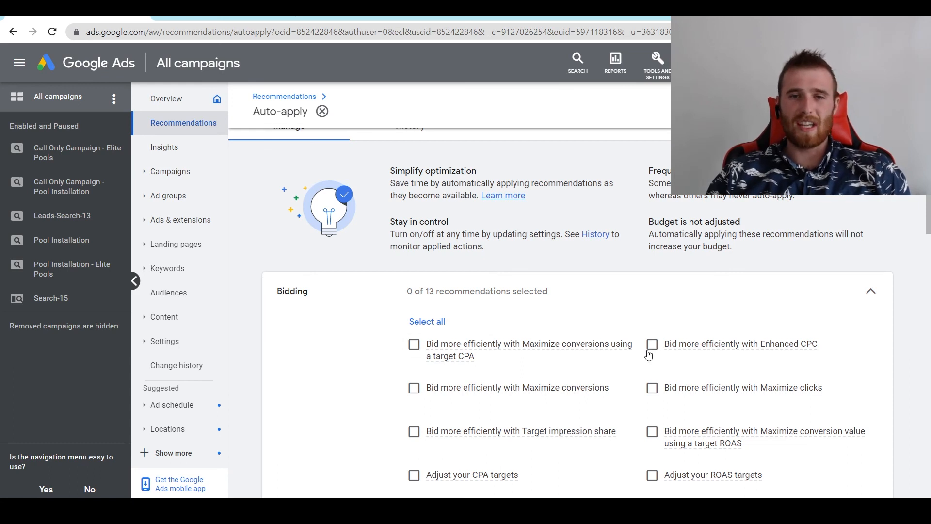
mouse_move(656, 292)
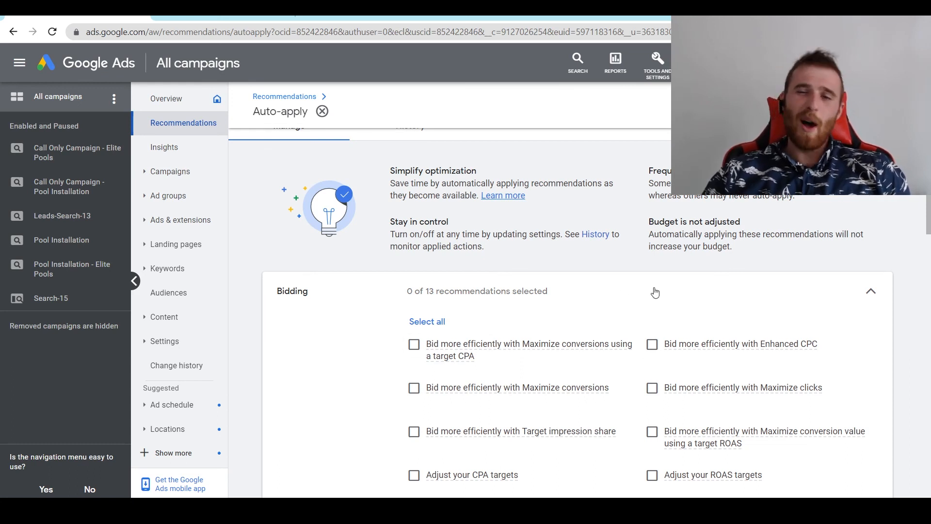